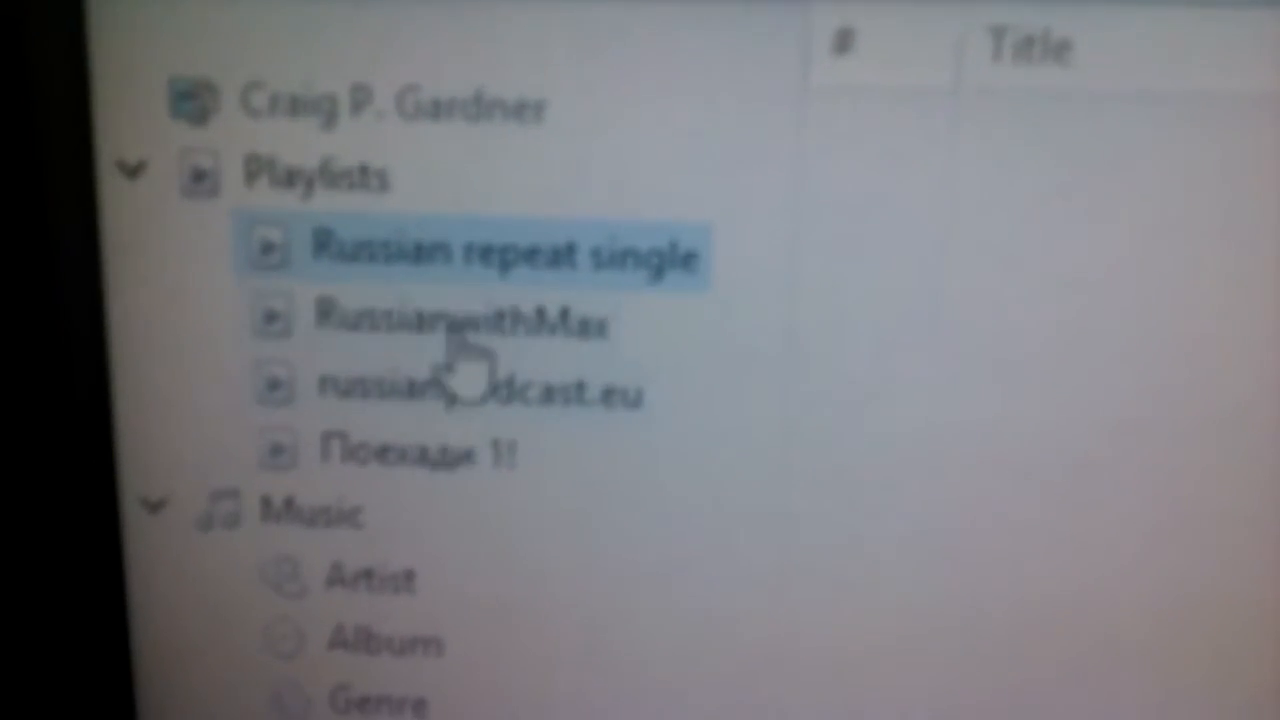
pyautogui.click(450, 320)
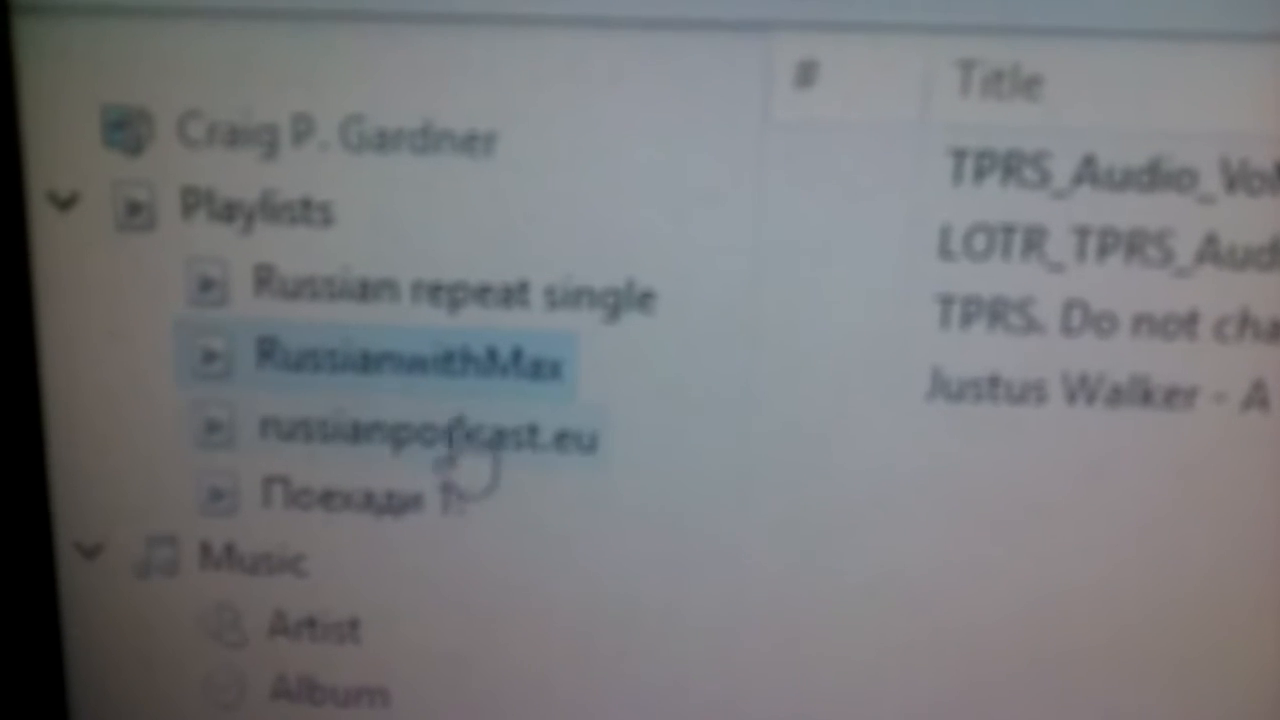
pyautogui.click(400, 436)
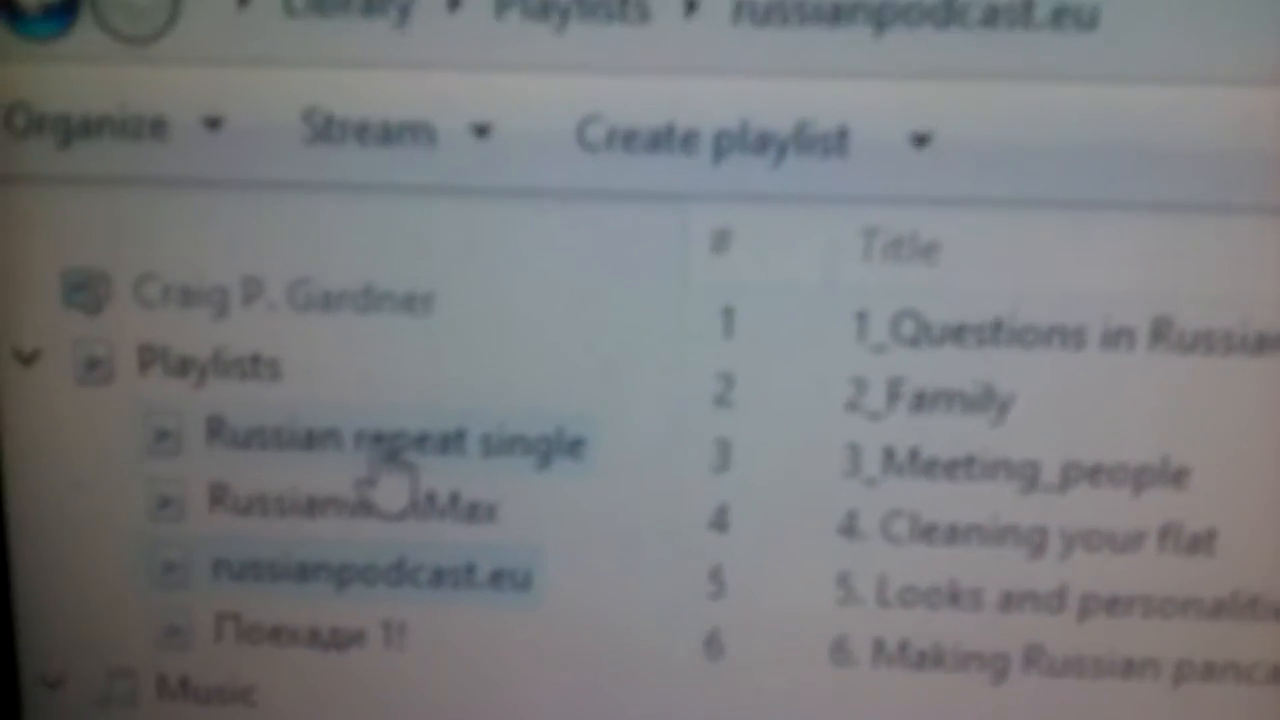
pyautogui.click(390, 440)
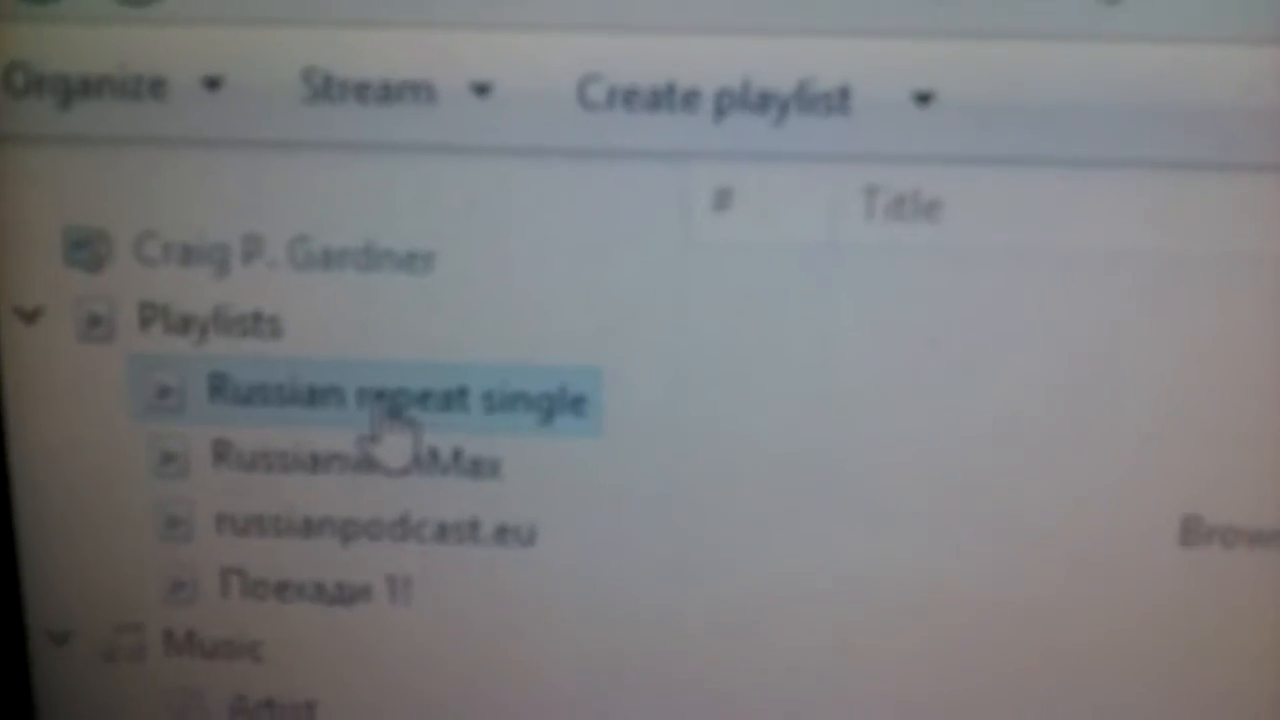